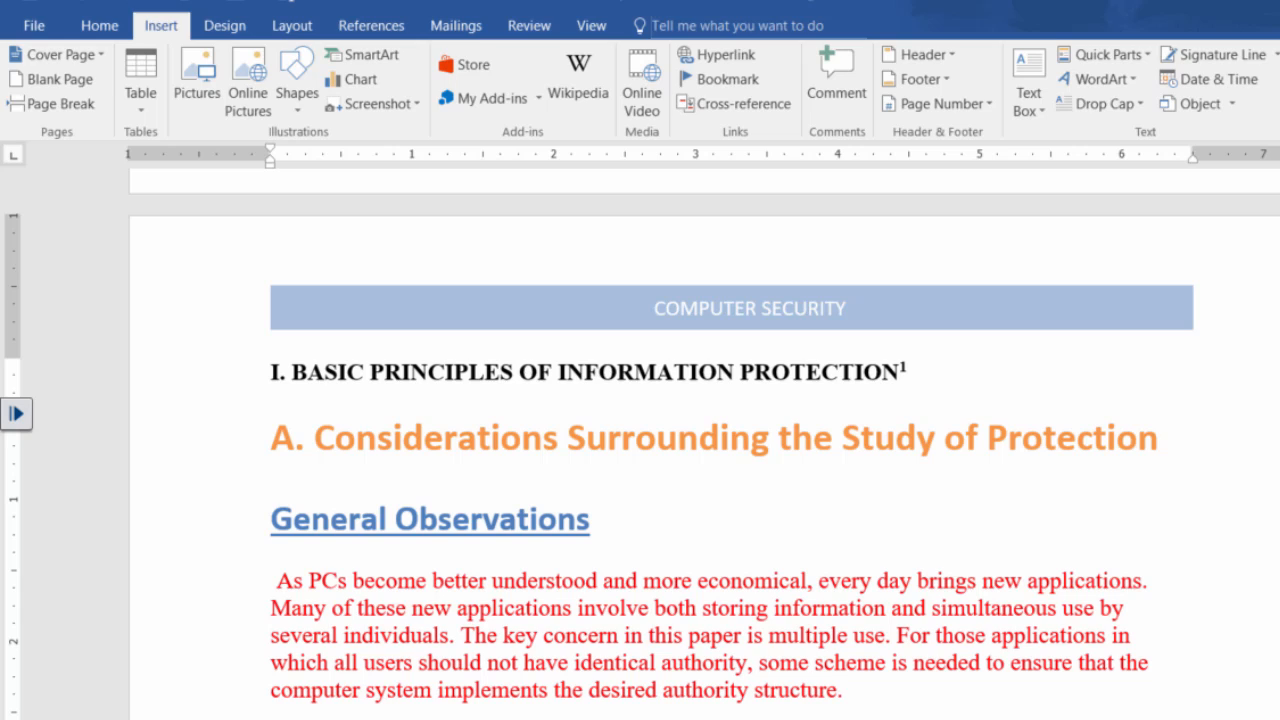
Step: Scroll between the privacy definition and the Computer Security (CIA) section around the new blank page
{"action": "scroll", "scroll_direction": "down", "scroll_amount": 3}
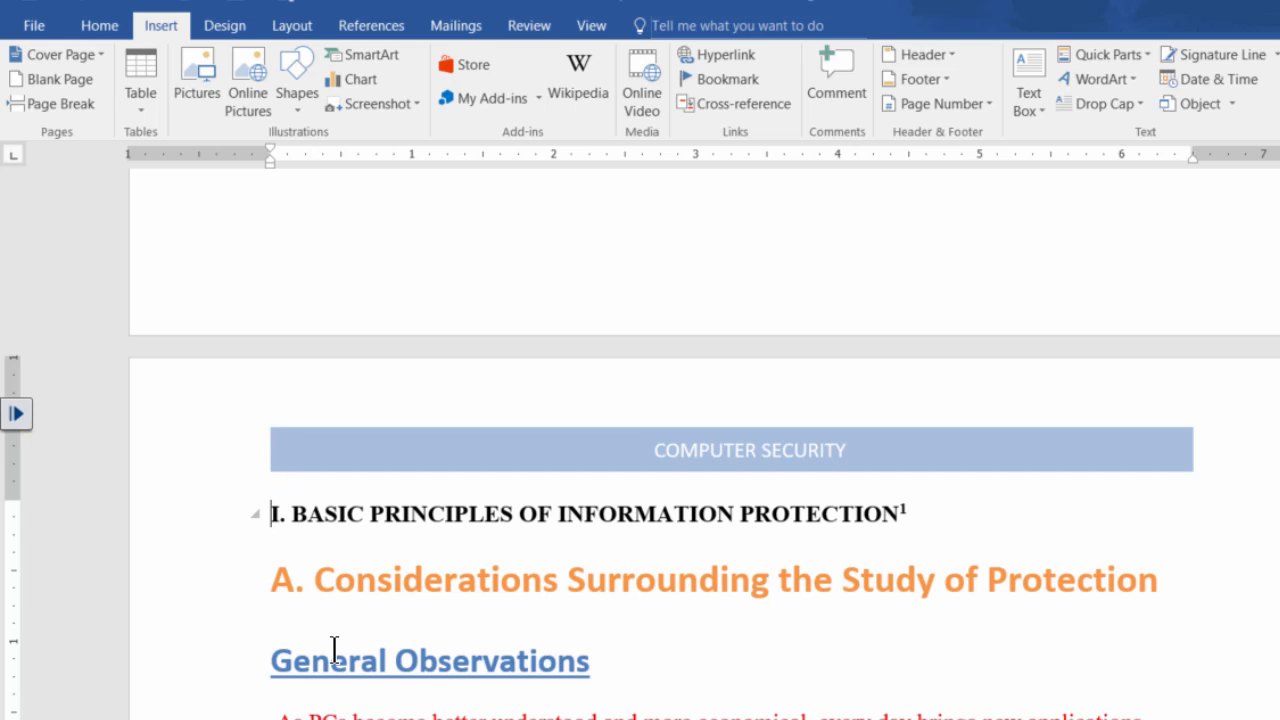
{"action": "mouse_move", "coordinate": [52, 80]}
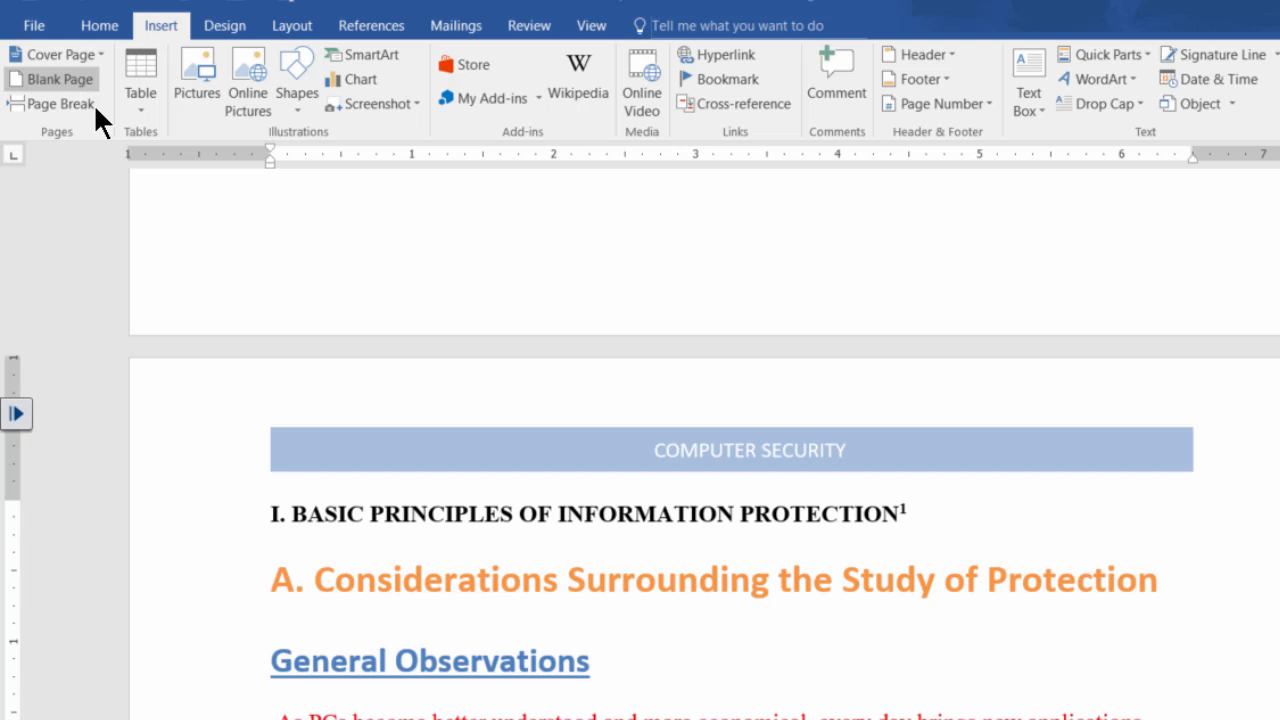
{"action": "scroll", "scroll_direction": "up", "scroll_amount": 3}
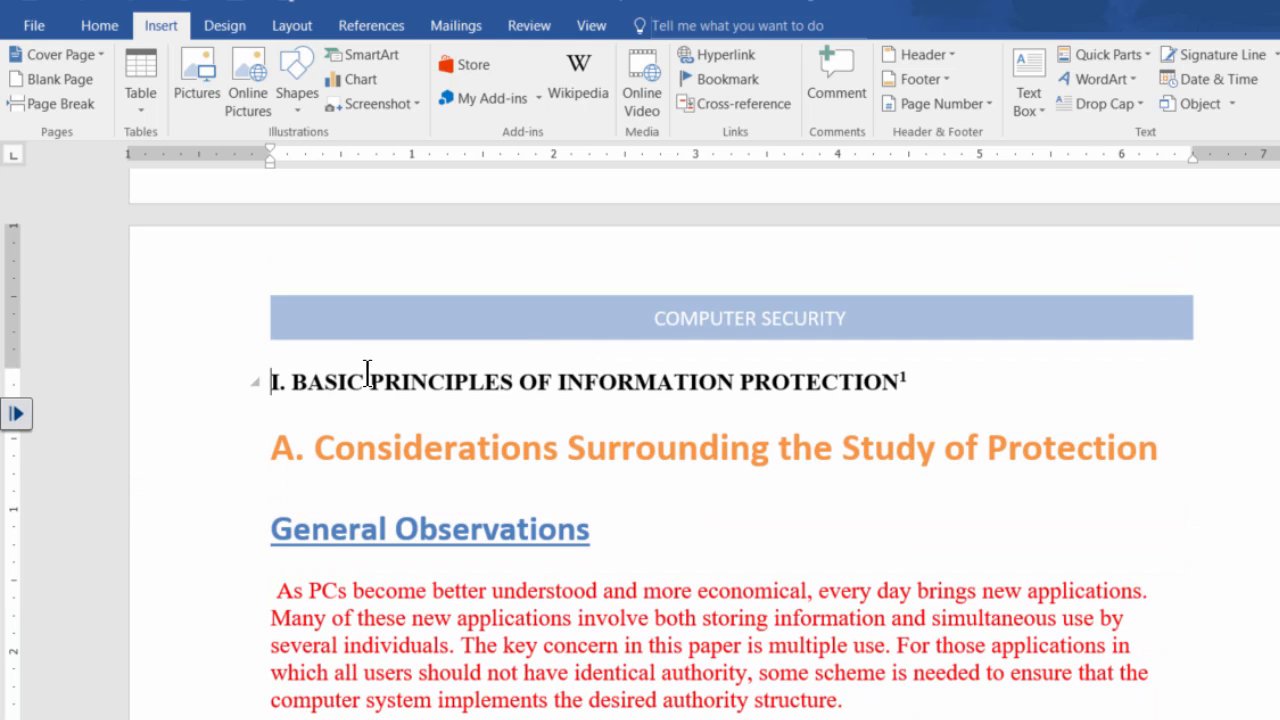
{"action": "scroll", "scroll_direction": "down", "scroll_amount": 3}
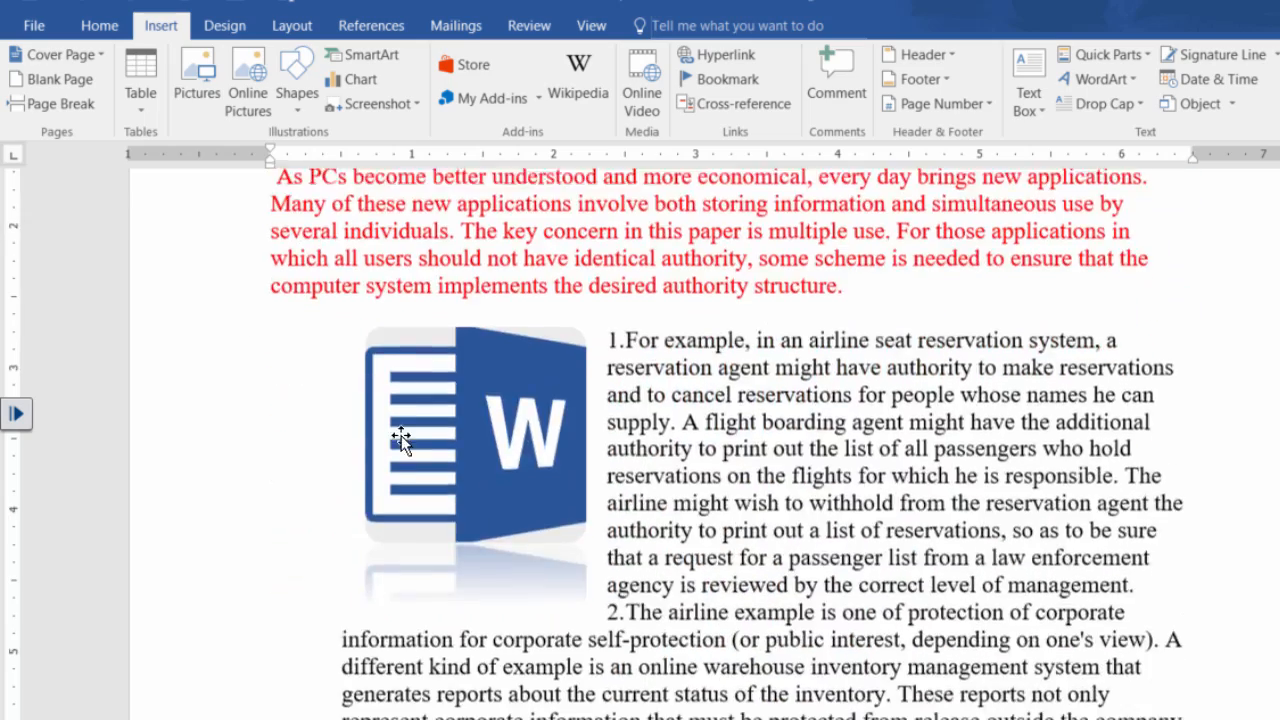
{"action": "scroll", "scroll_direction": "down", "scroll_amount": 3}
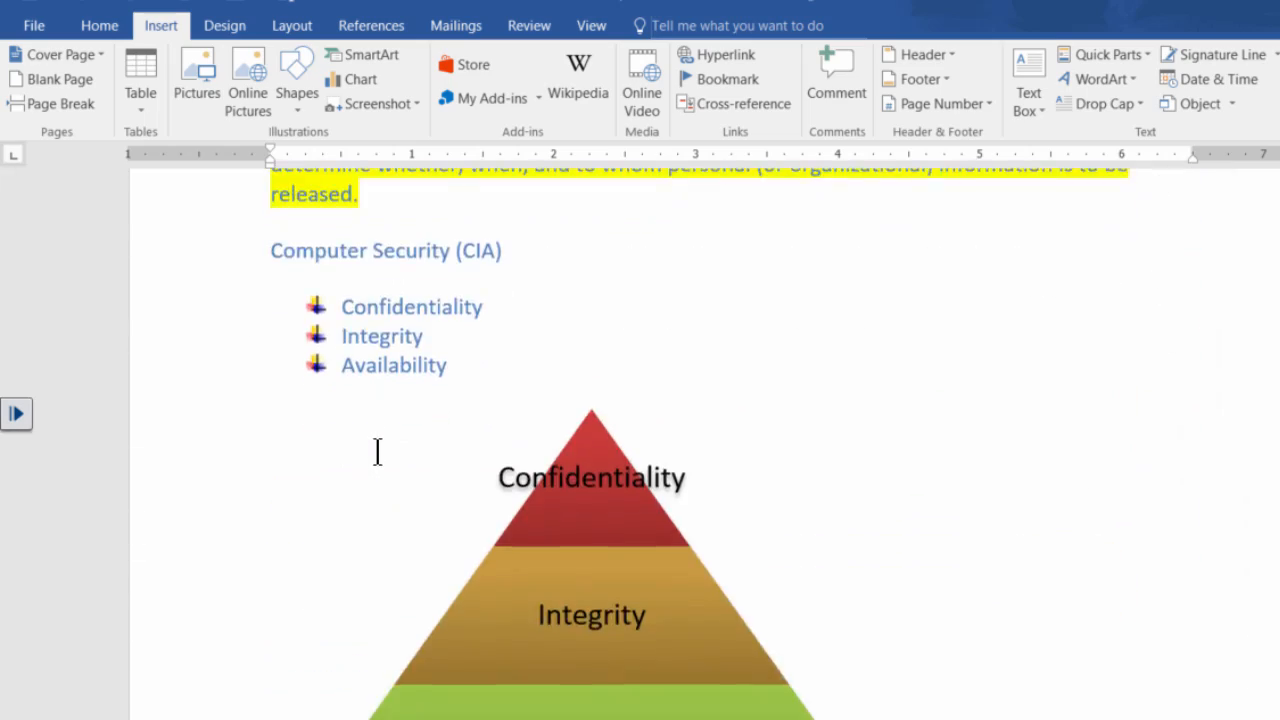
{"action": "scroll", "scroll_direction": "up", "scroll_amount": 3}
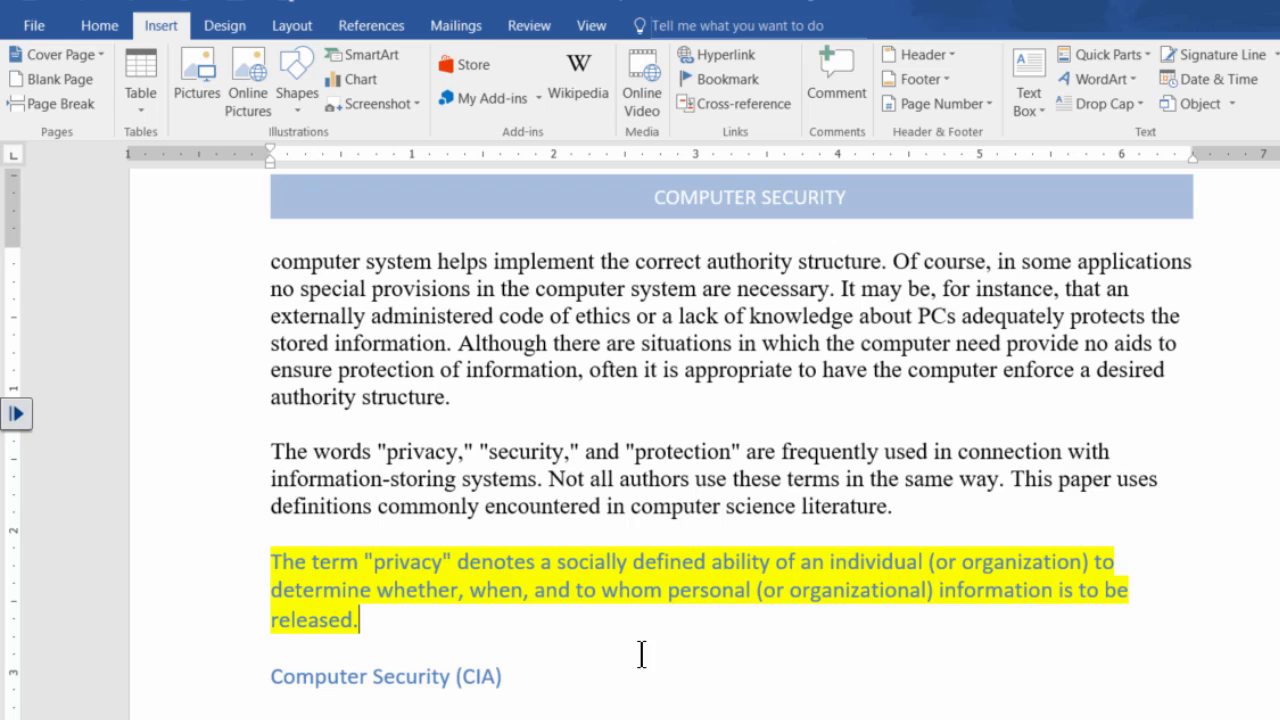
{"action": "scroll", "scroll_direction": "down", "scroll_amount": 3}
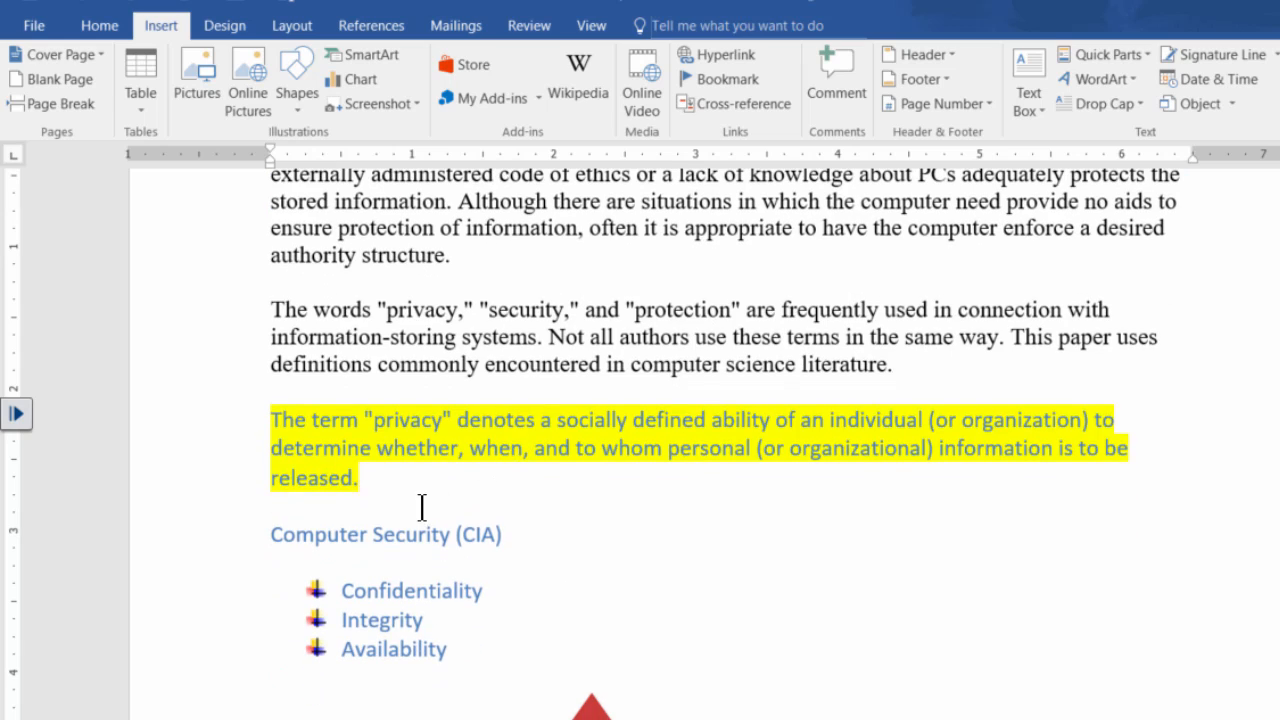
{"action": "mouse_move", "coordinate": [268, 530]}
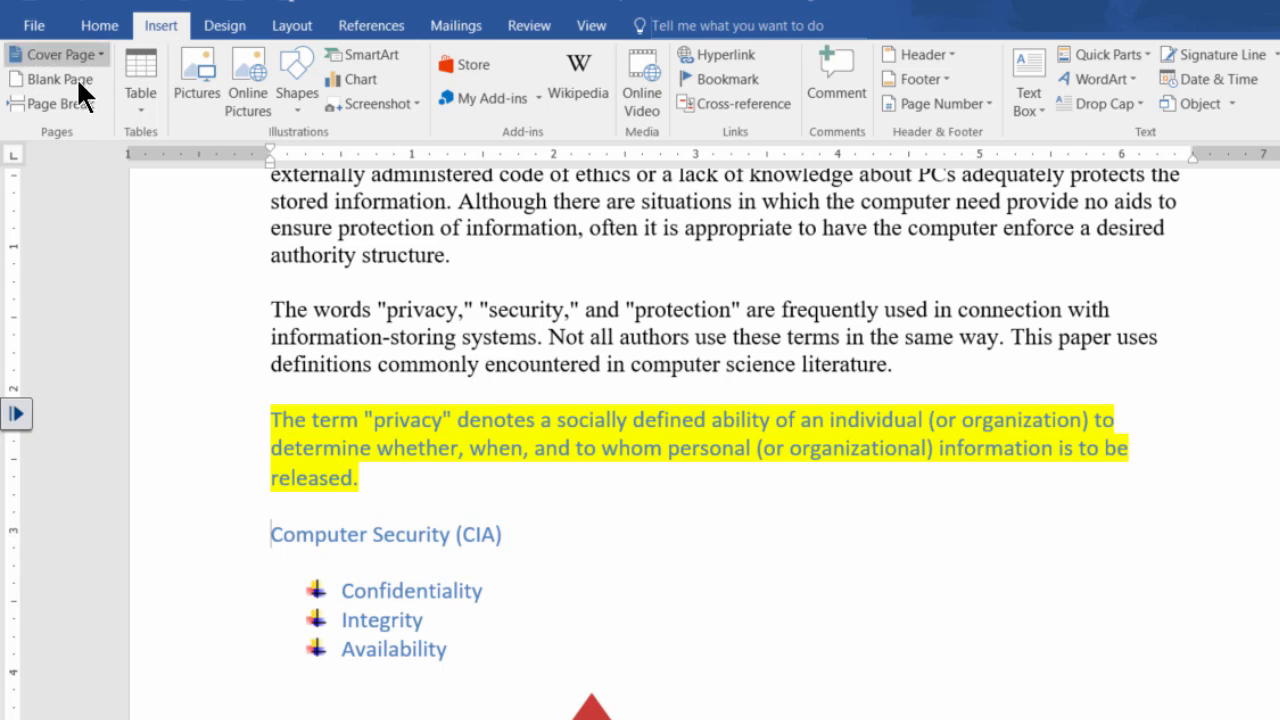
{"action": "mouse_move", "coordinate": [56, 104]}
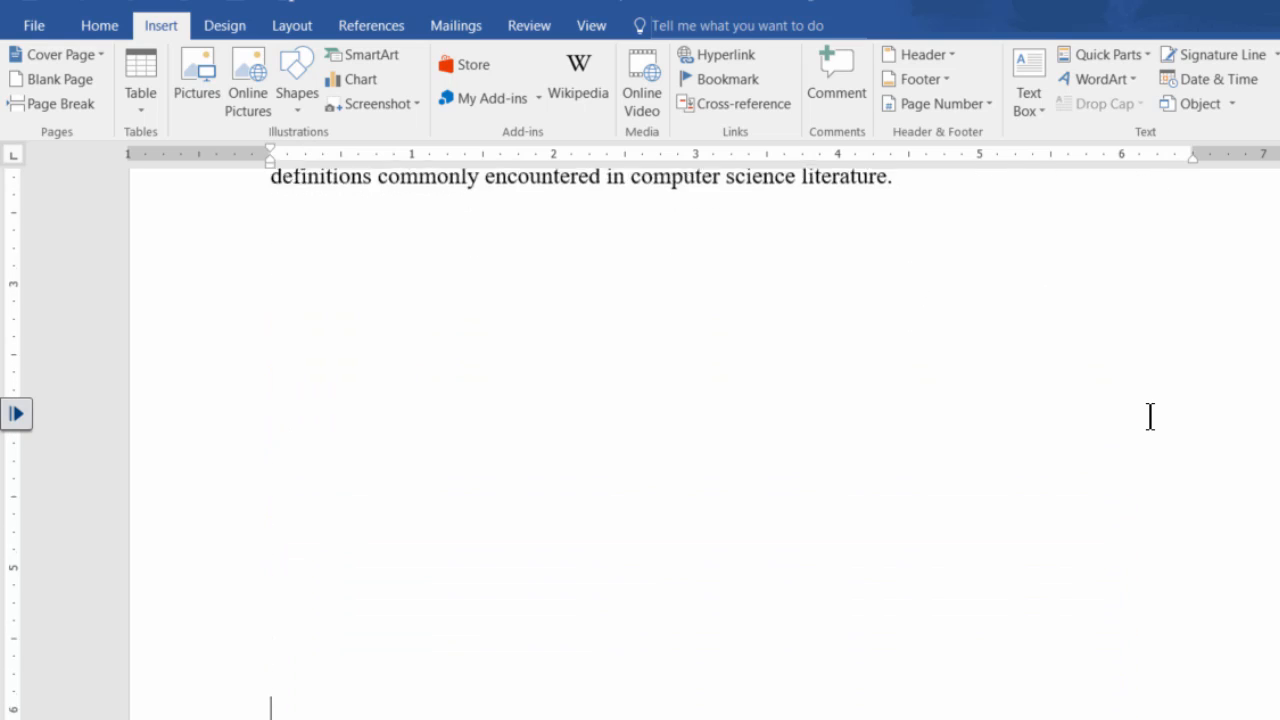
{"action": "scroll", "scroll_direction": "down", "scroll_amount": 3}
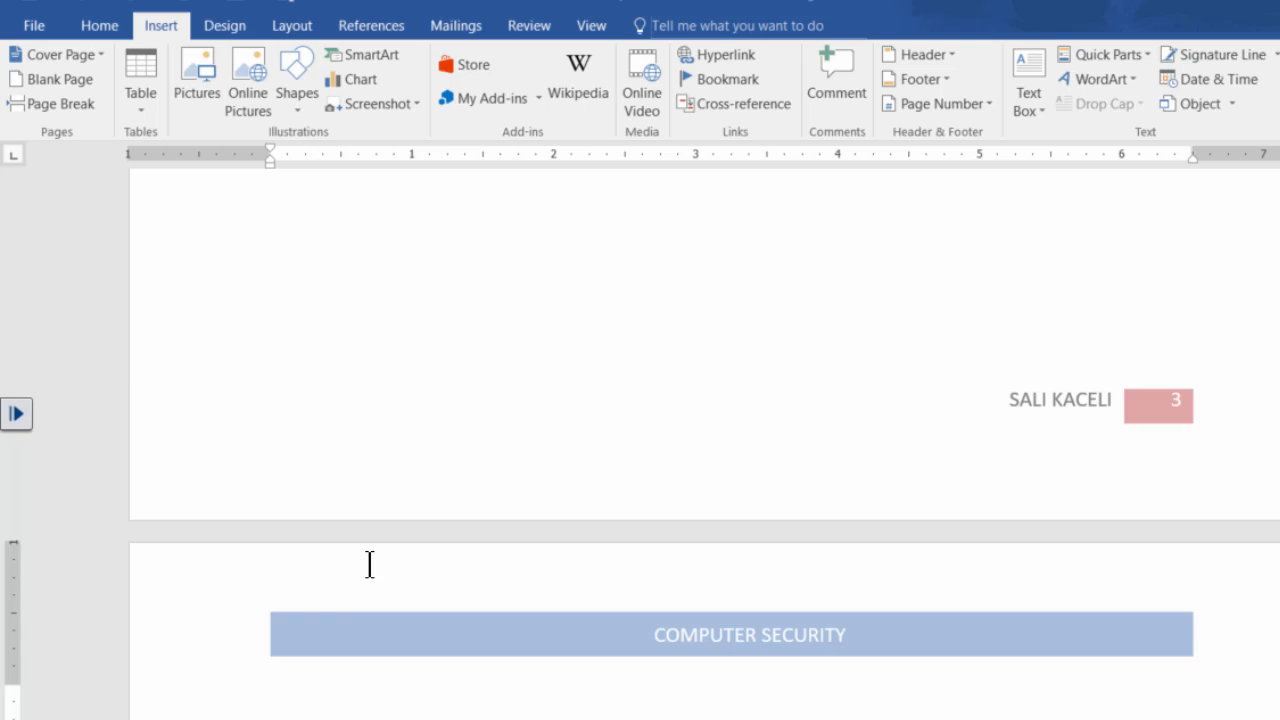
{"action": "scroll", "scroll_direction": "down", "scroll_amount": 3}
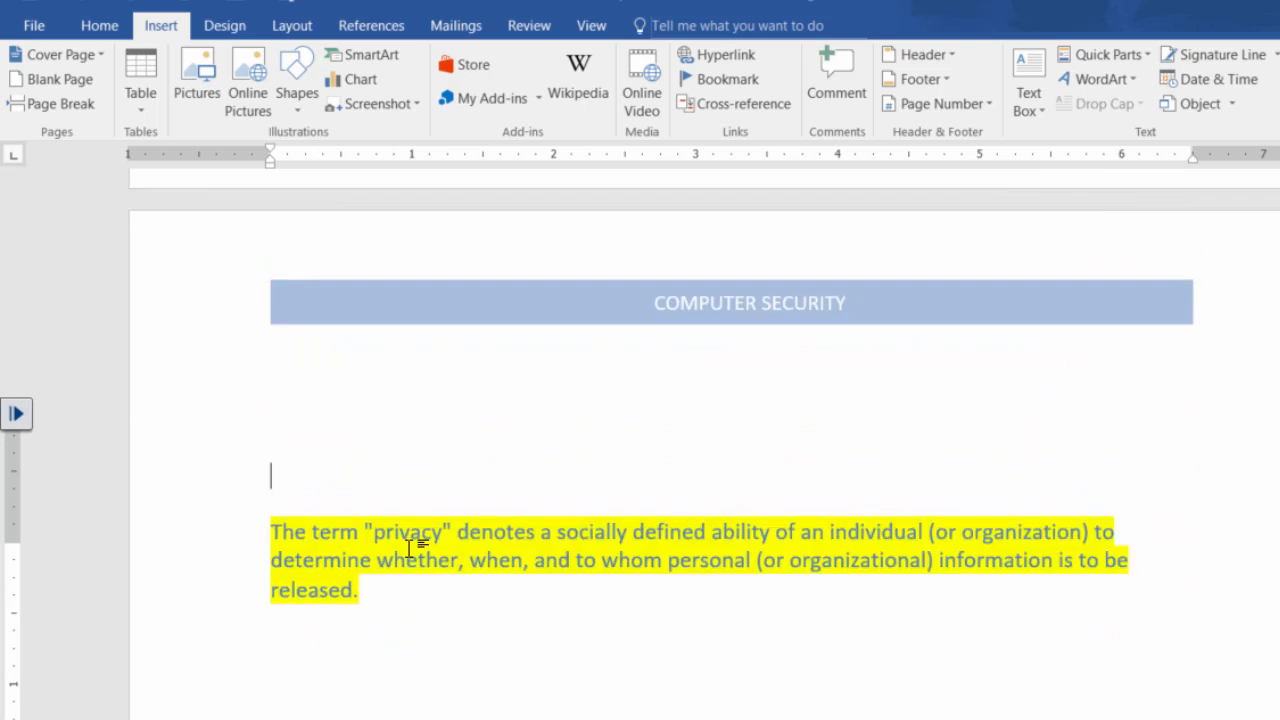
{"action": "scroll", "scroll_direction": "down", "scroll_amount": 3}
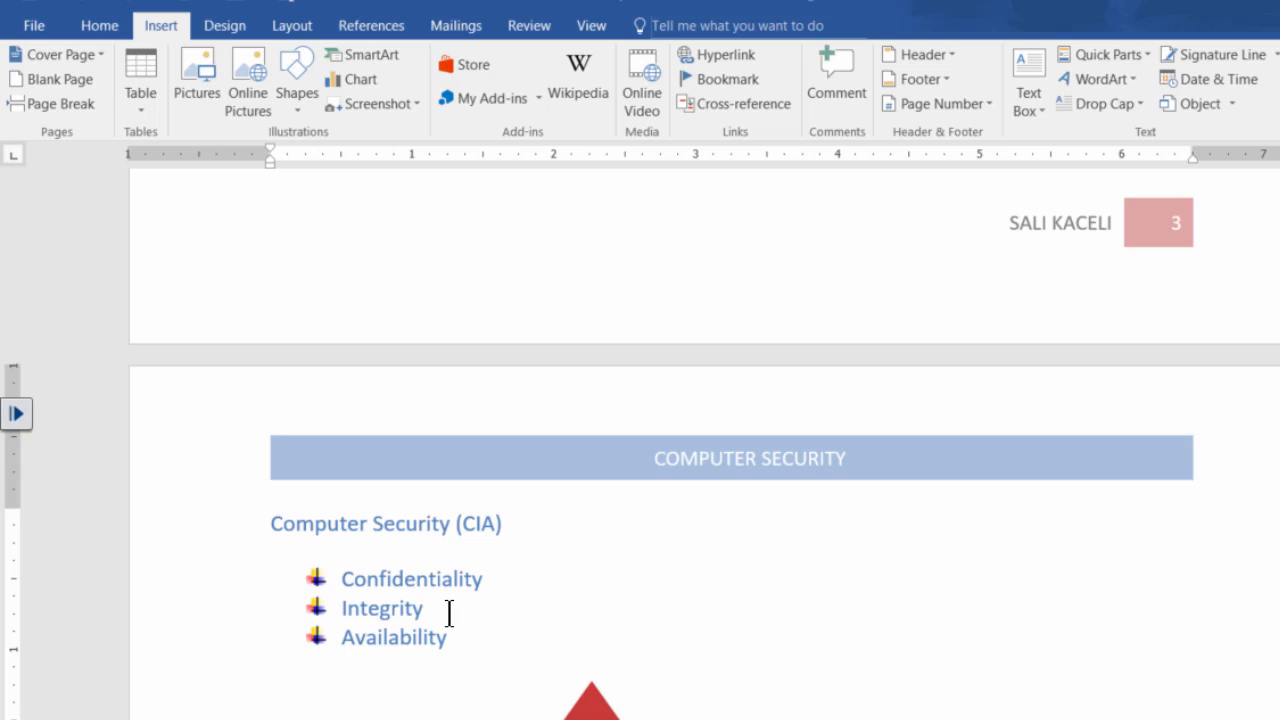
{"action": "mouse_move", "coordinate": [312, 562]}
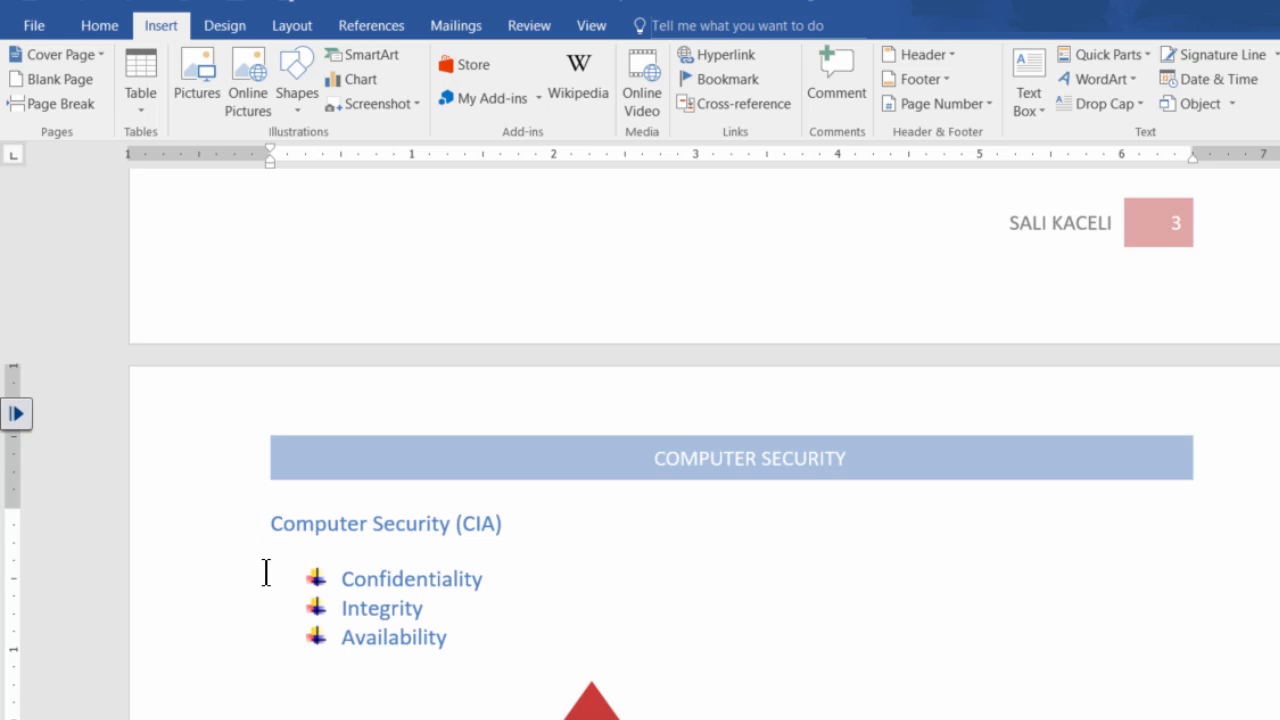
{"action": "mouse_move", "coordinate": [196, 76]}
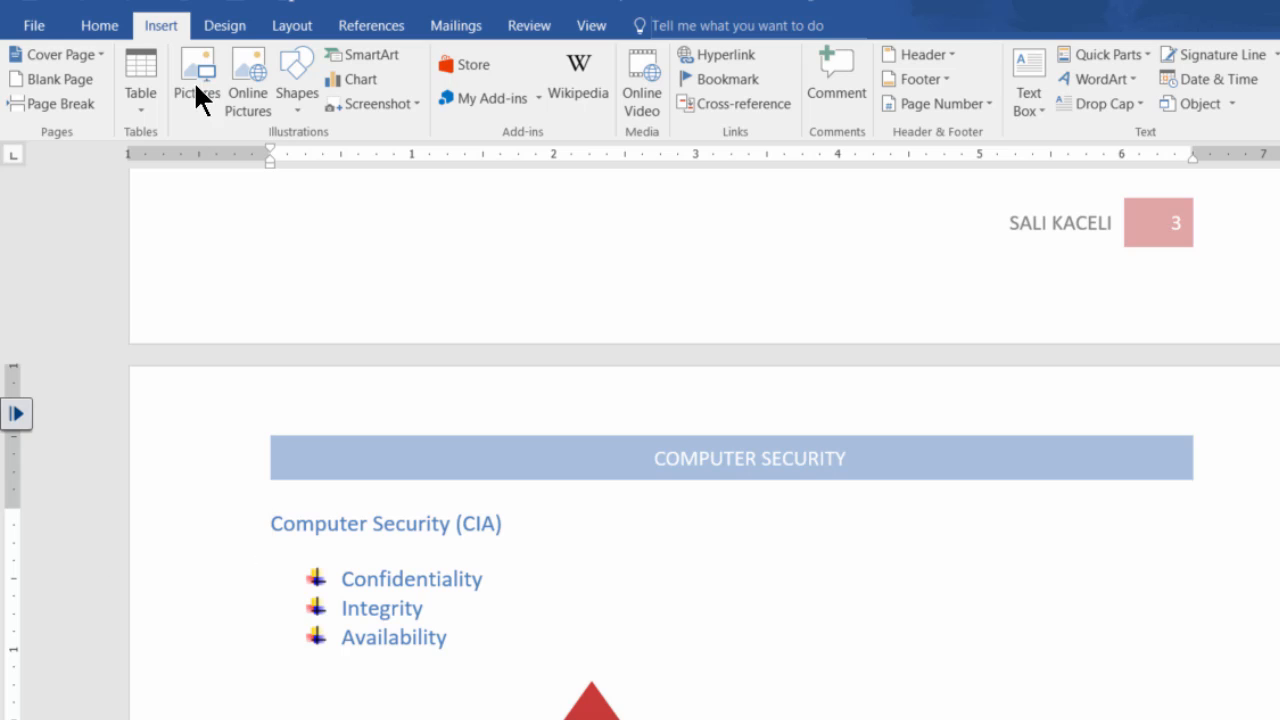
Step: Show paragraph marks and hidden formatting symbols via Home > Show/Hide ¶
{"action": "left_click", "coordinate": [100, 24]}
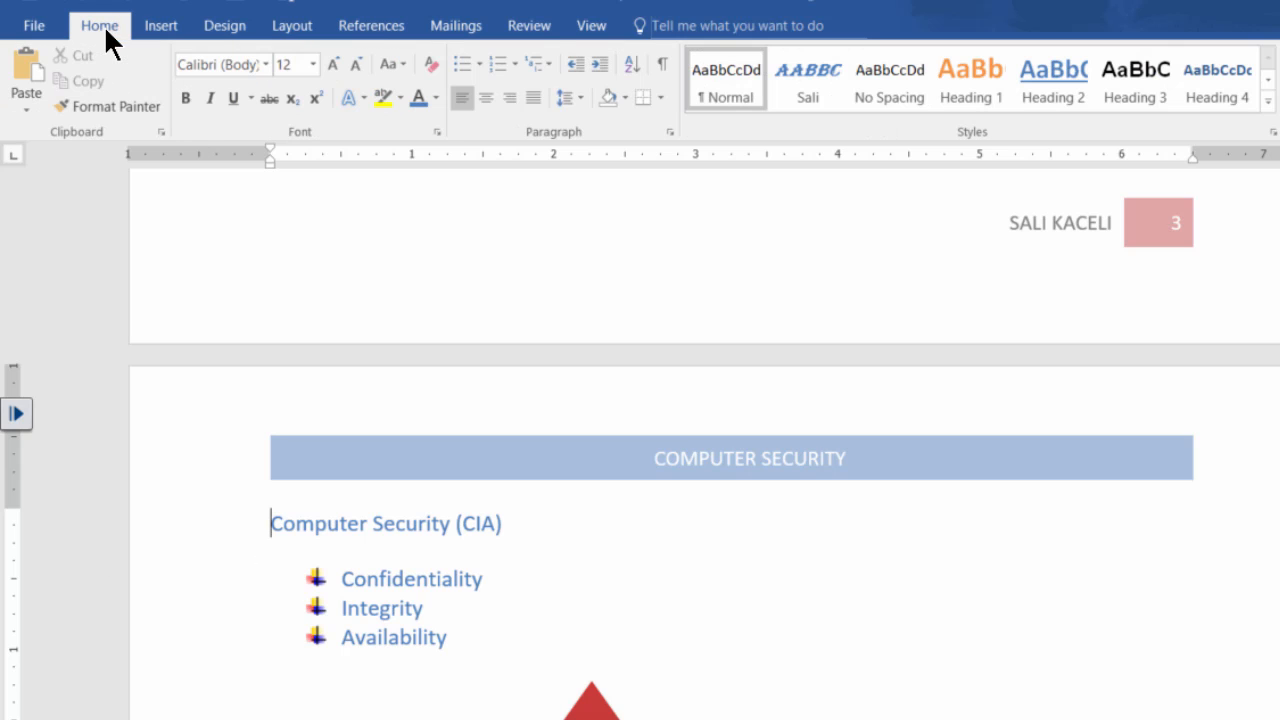
{"action": "mouse_move", "coordinate": [662, 64]}
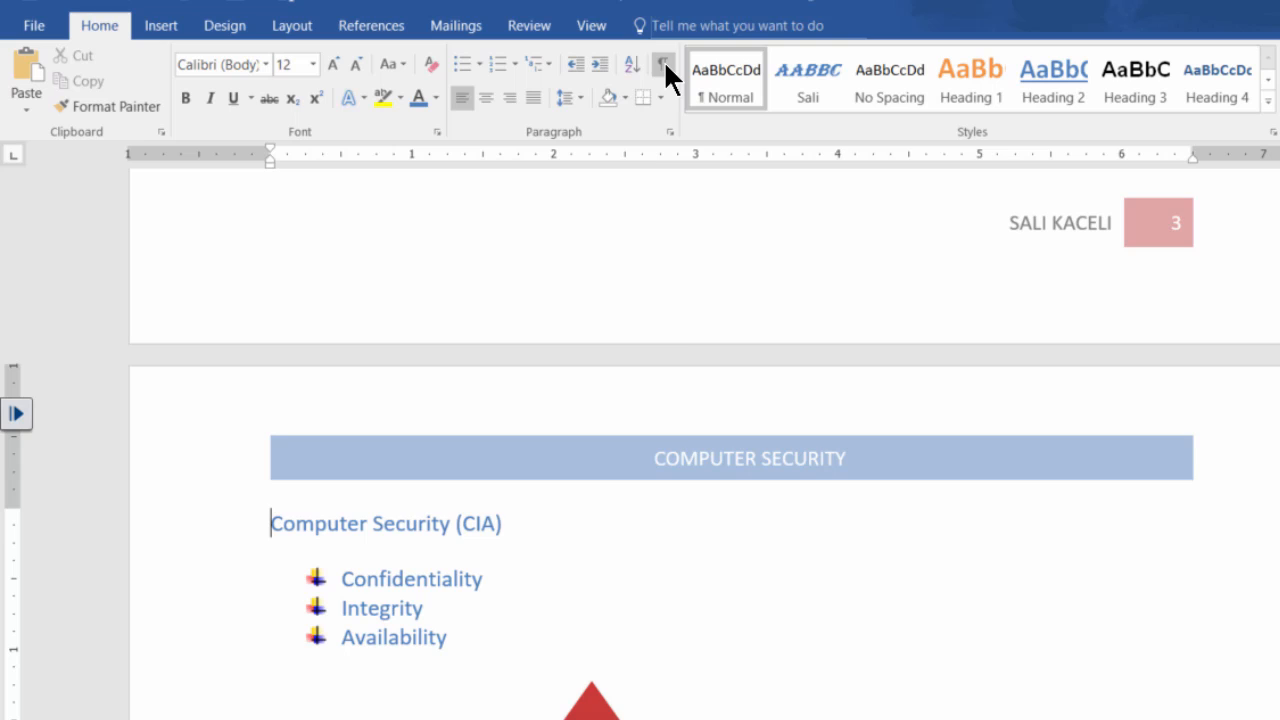
{"action": "mouse_move", "coordinate": [664, 76]}
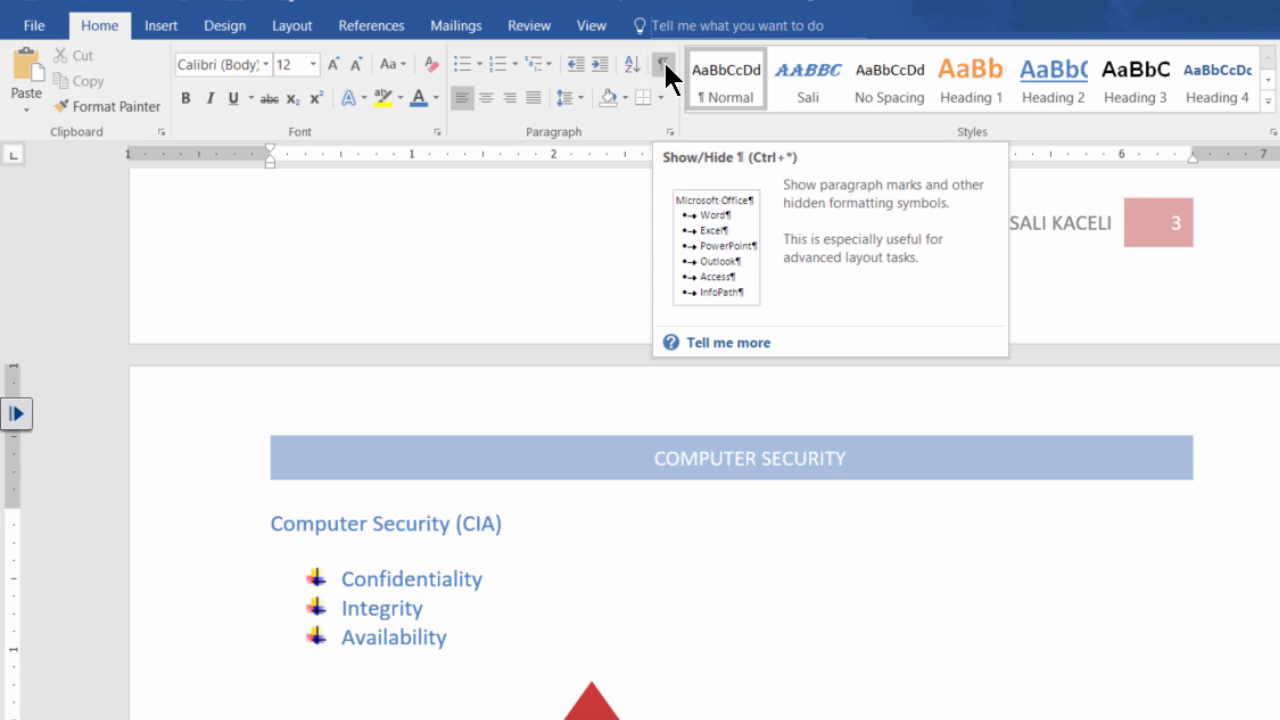
{"action": "left_click", "coordinate": [662, 64]}
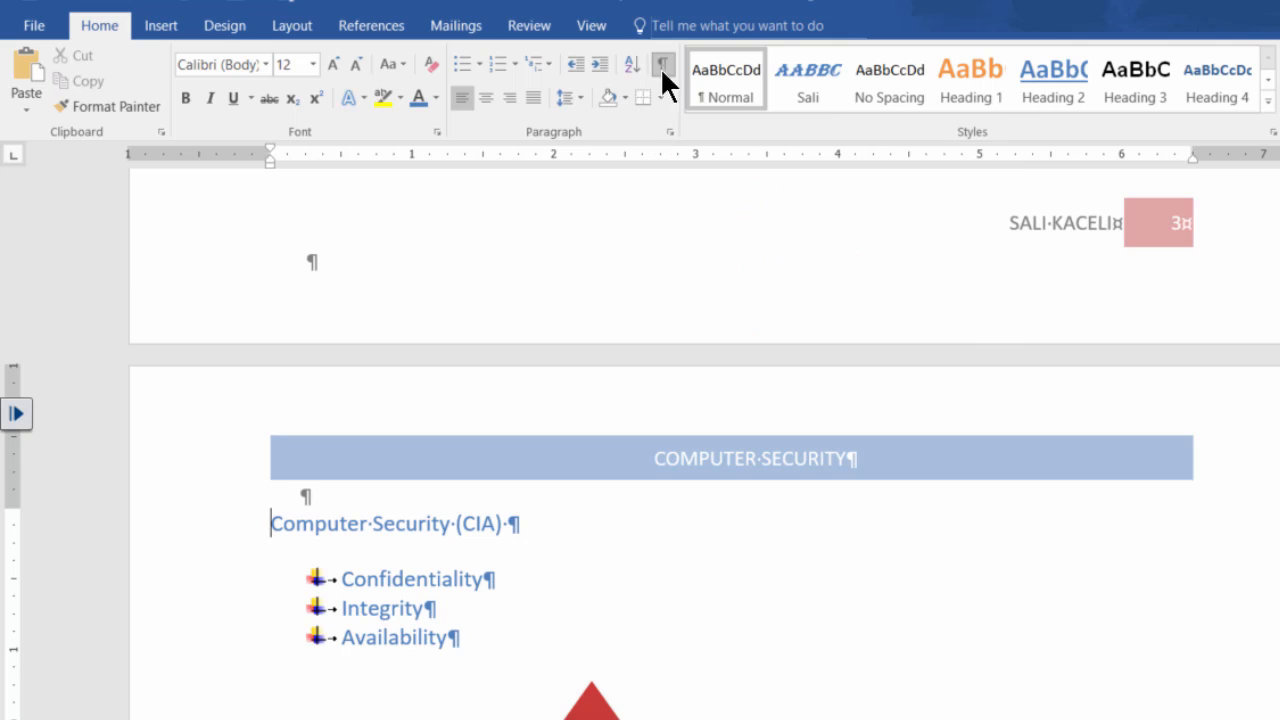
{"action": "scroll", "scroll_direction": "up", "scroll_amount": 3}
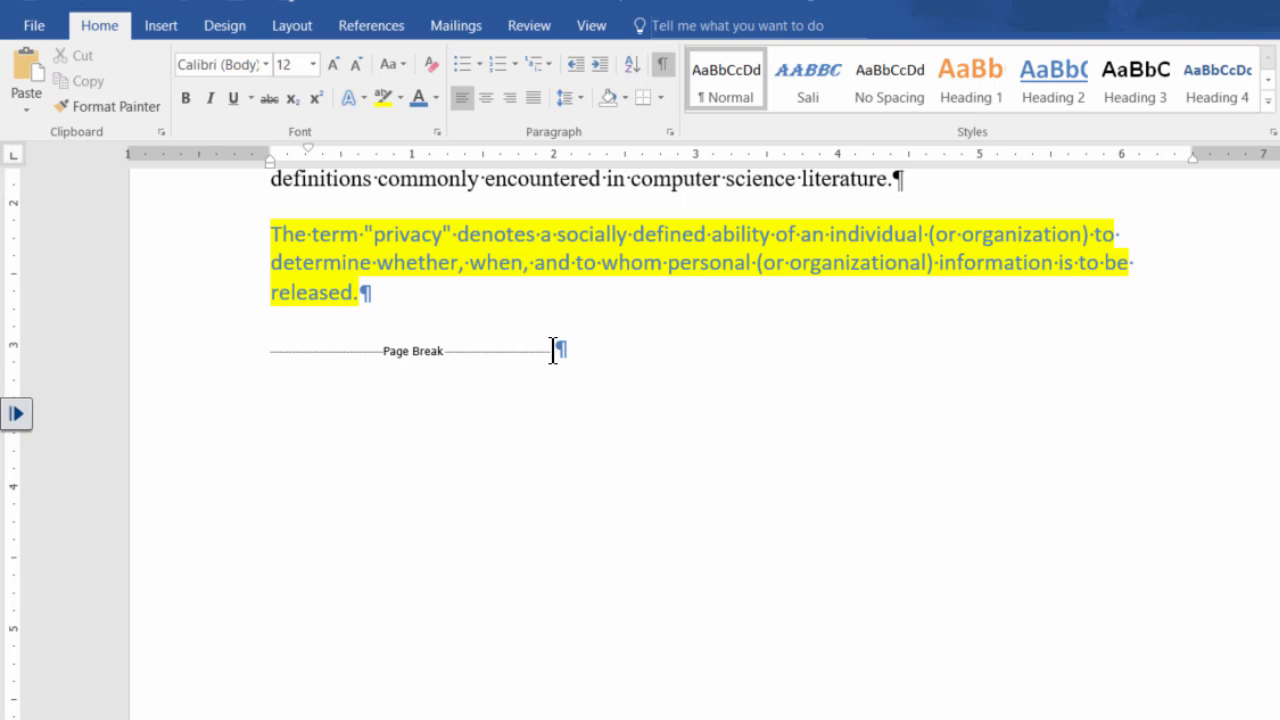
{"action": "mouse_move", "coordinate": [760, 422]}
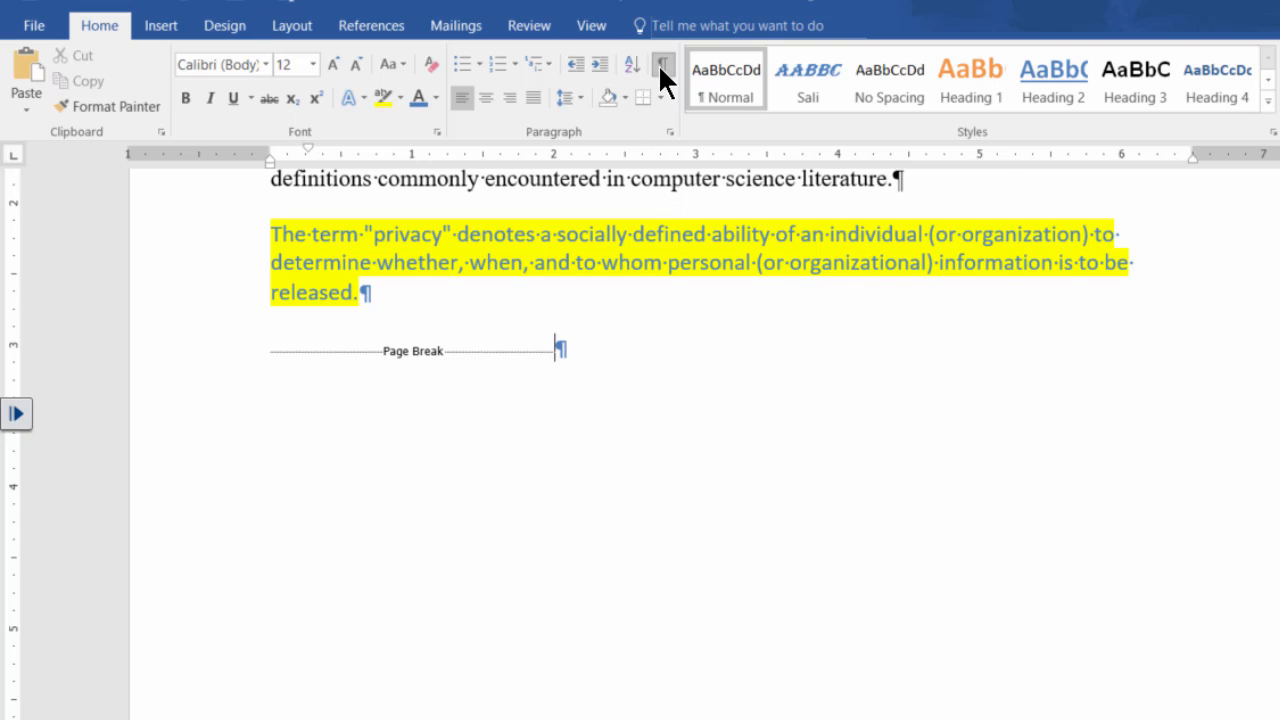
{"action": "mouse_move", "coordinate": [664, 64]}
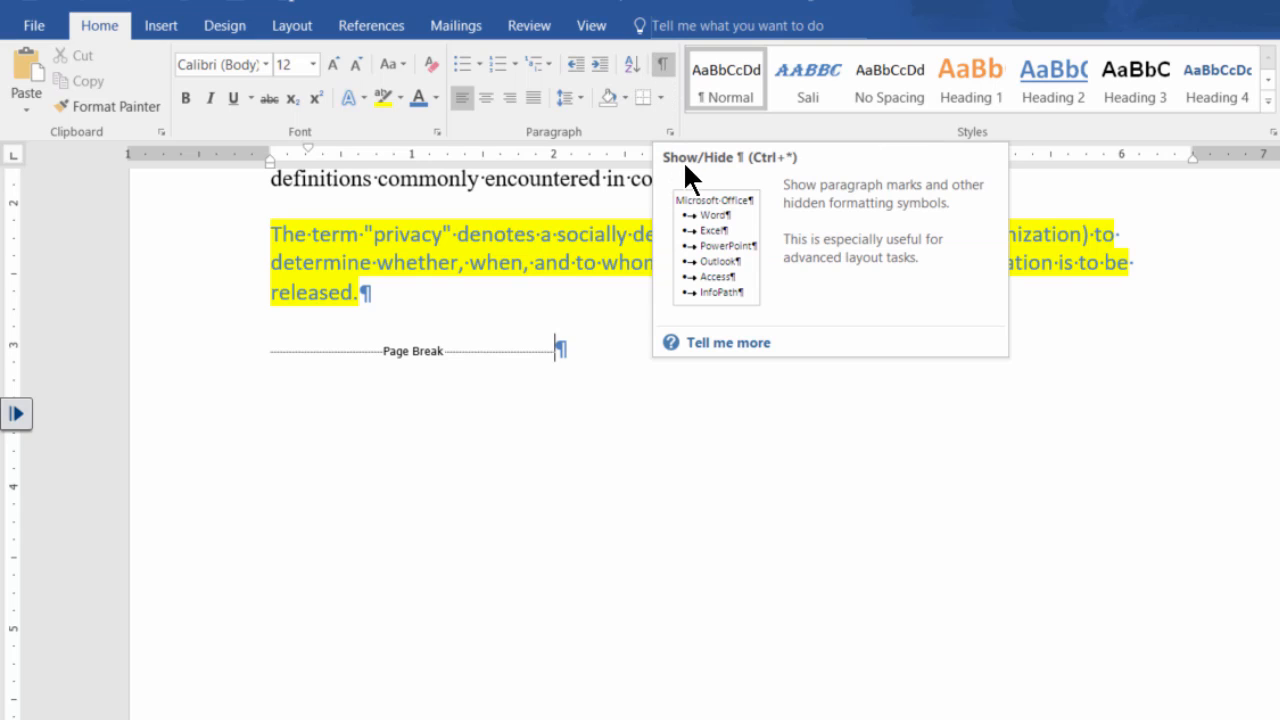